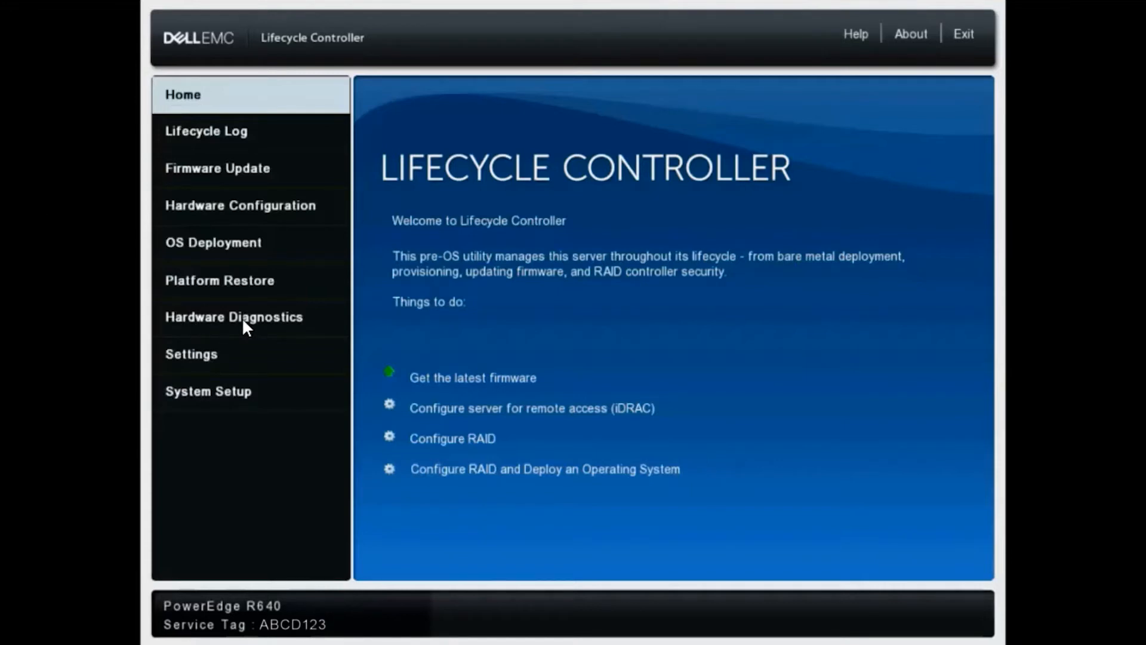
# Step: Go to Hardware Diagnostics and choose Export SupportAssist collection
pyautogui.click(234, 316)
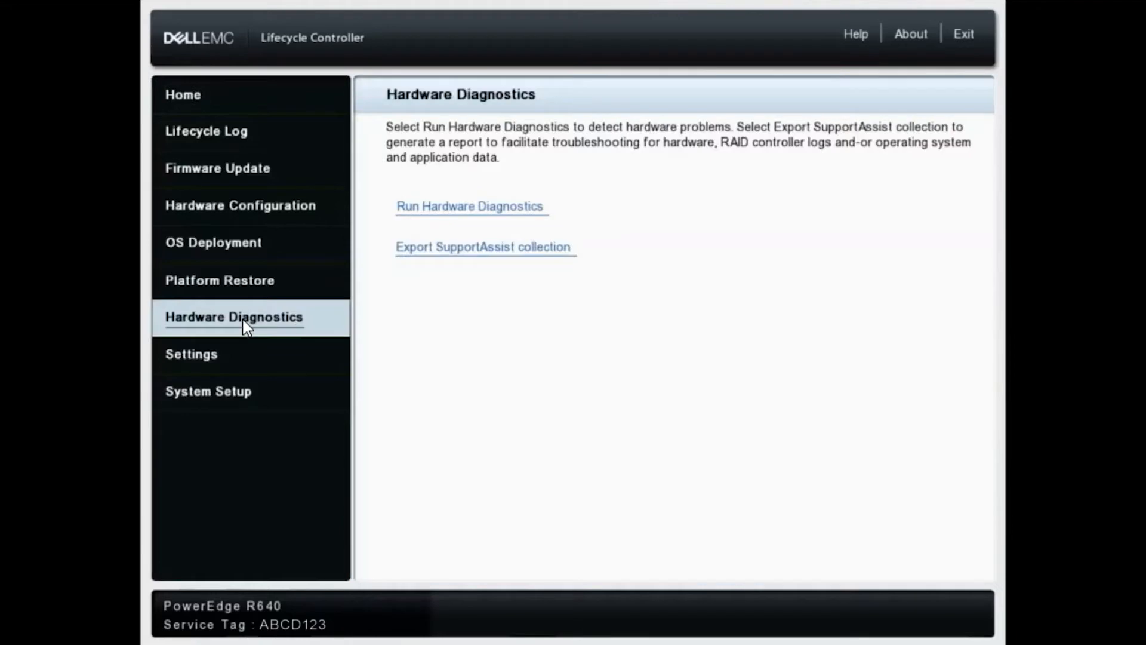
pyautogui.moveTo(454, 296)
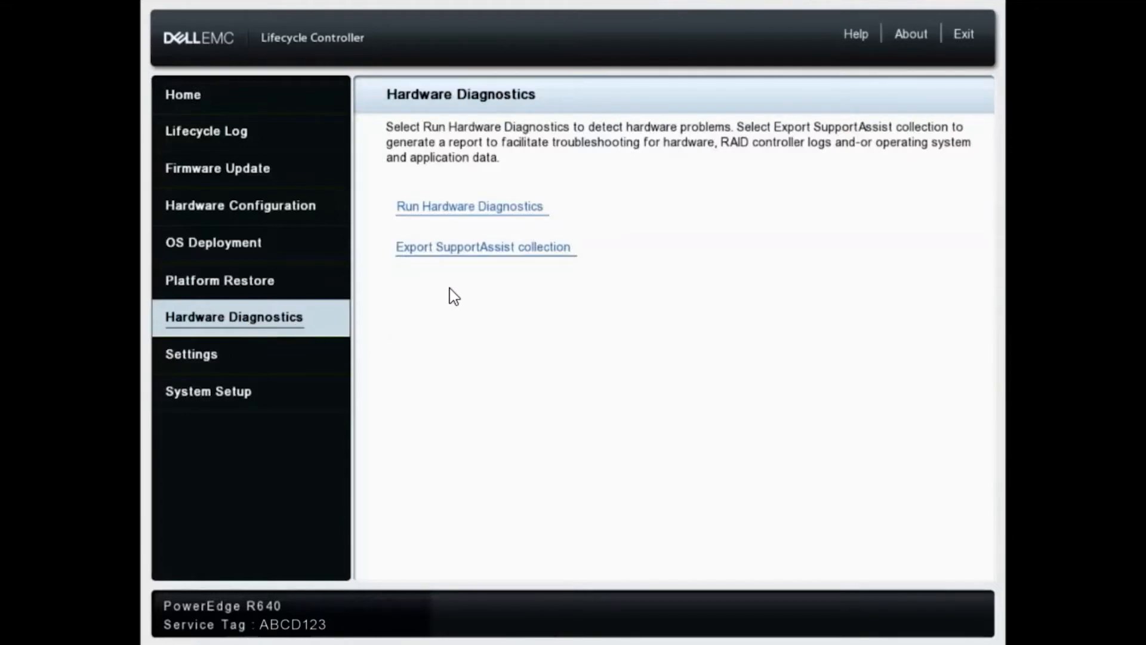
pyautogui.moveTo(466, 262)
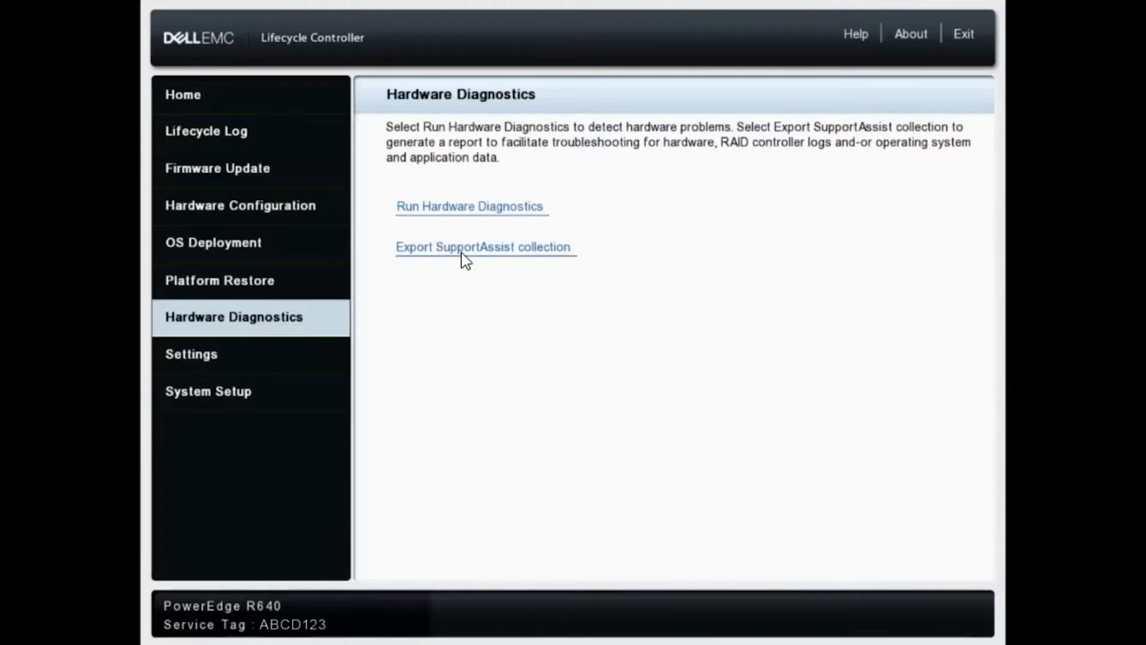
pyautogui.click(483, 246)
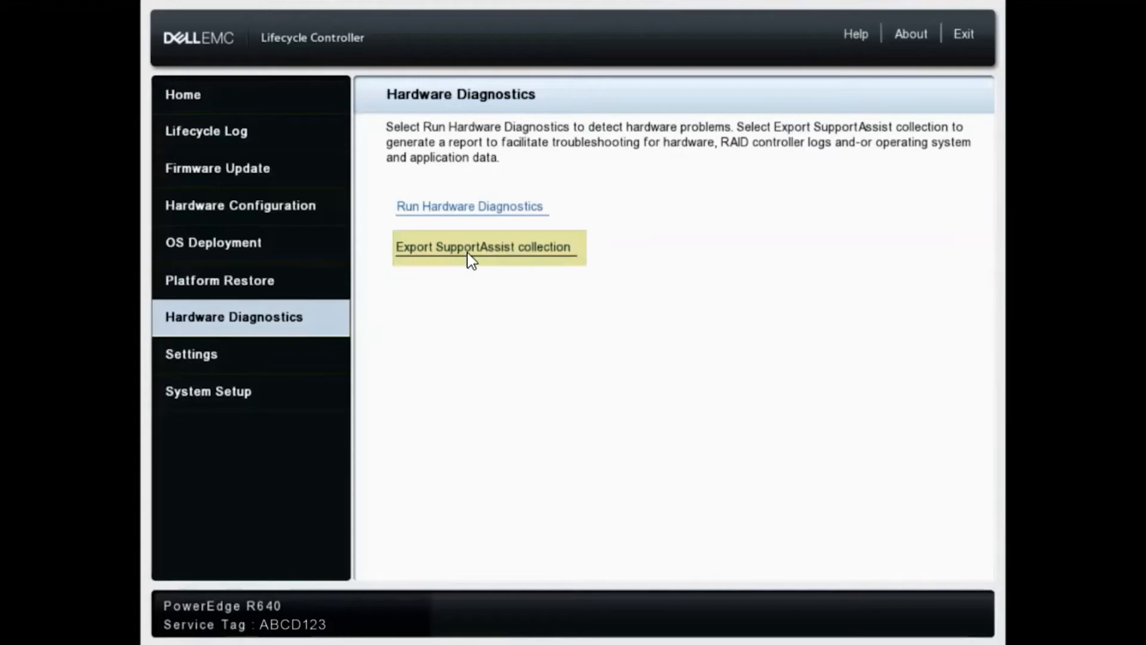
# Step: Launch the export wizard, tick 'I agree' to the terms, and advance to Select Report Data
pyautogui.click(481, 246)
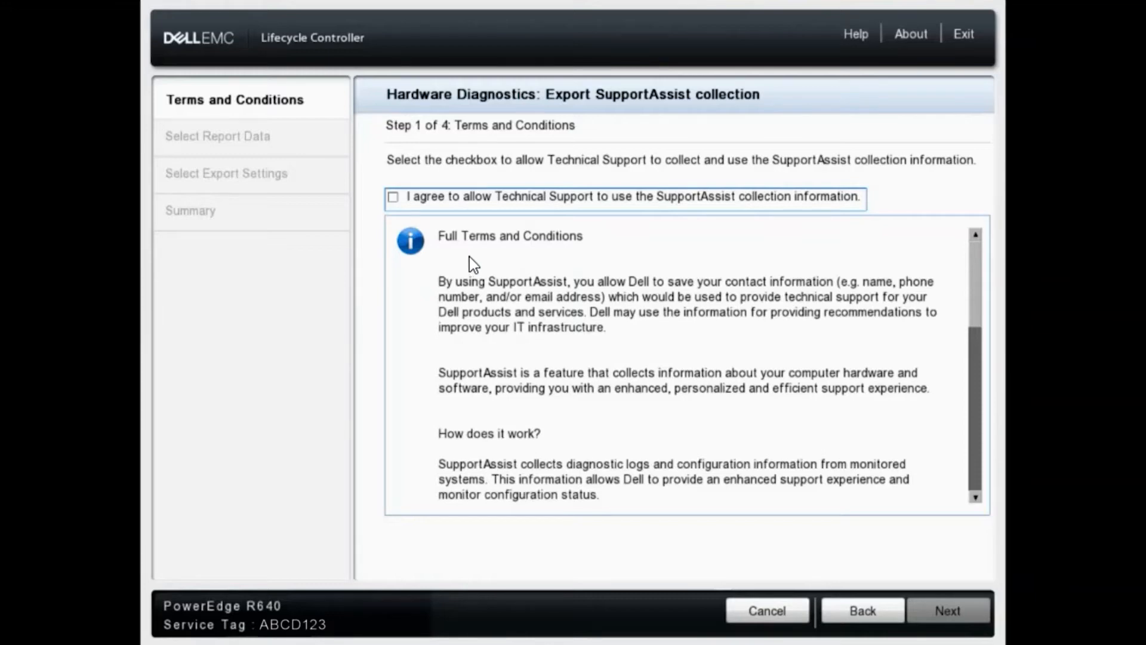
pyautogui.moveTo(474, 265)
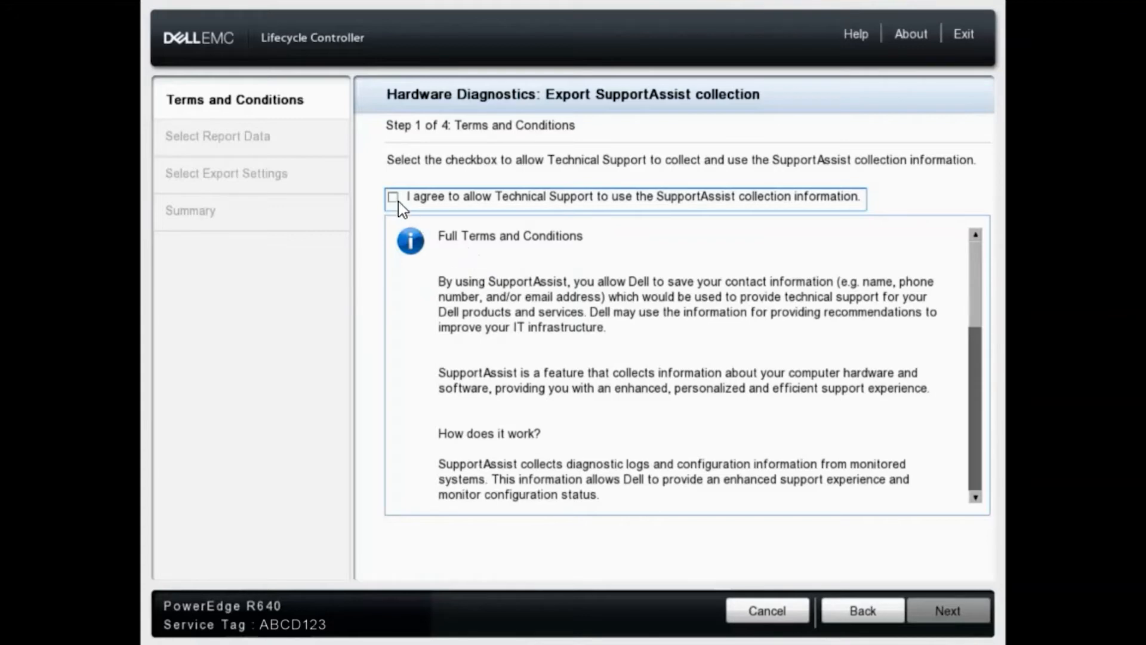
pyautogui.click(393, 197)
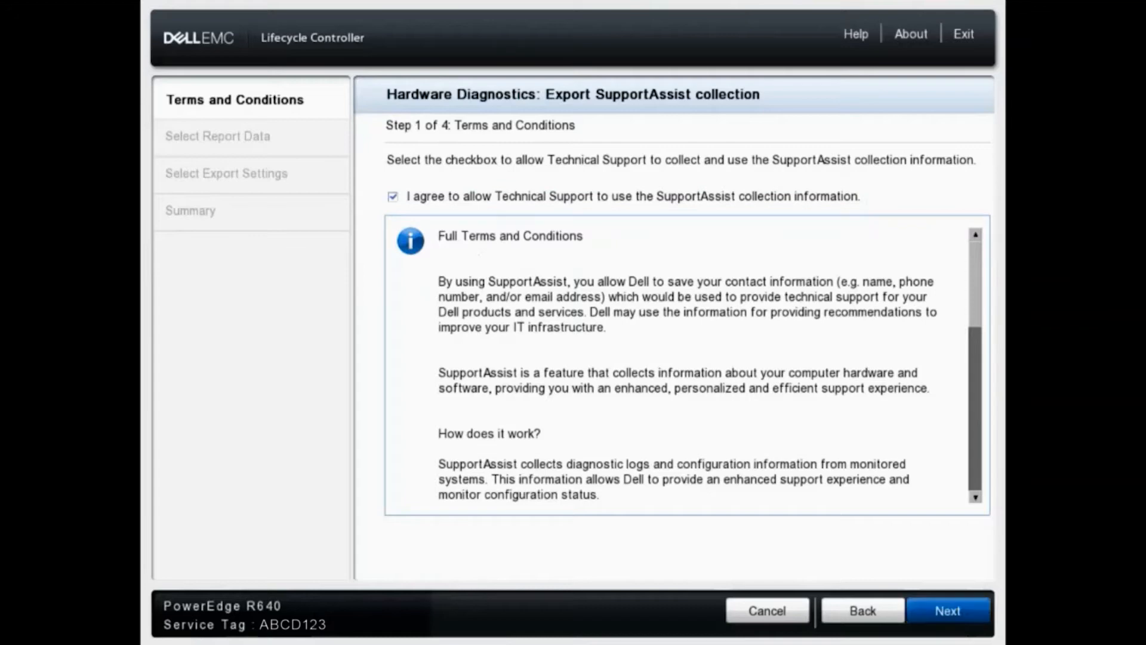
pyautogui.click(946, 610)
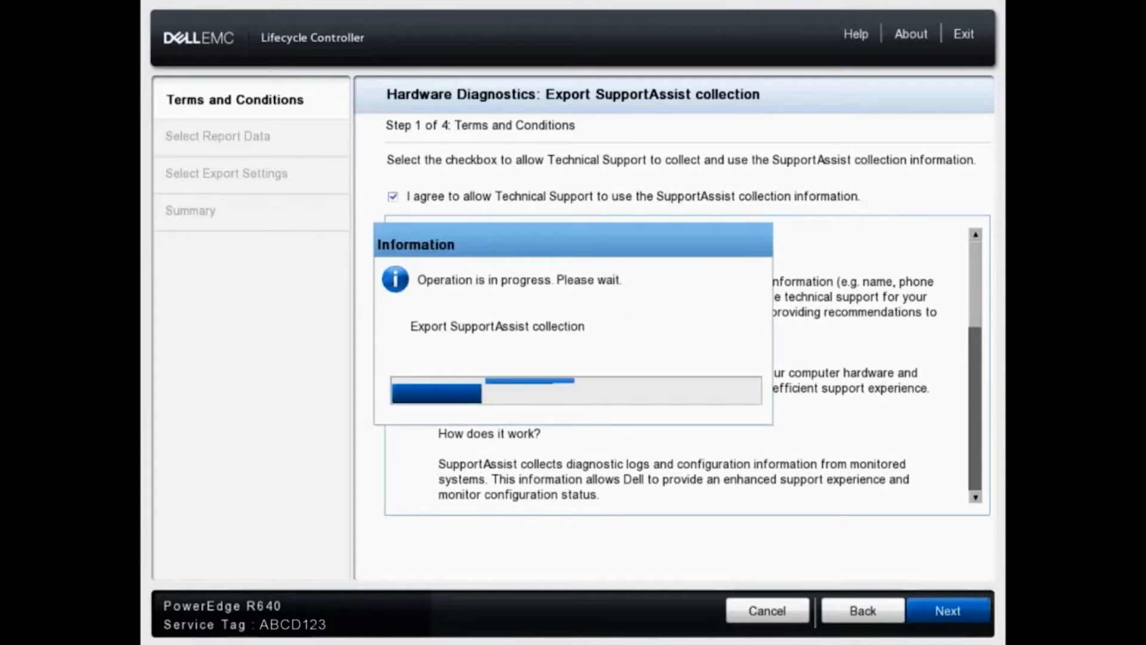
pyautogui.click(946, 610)
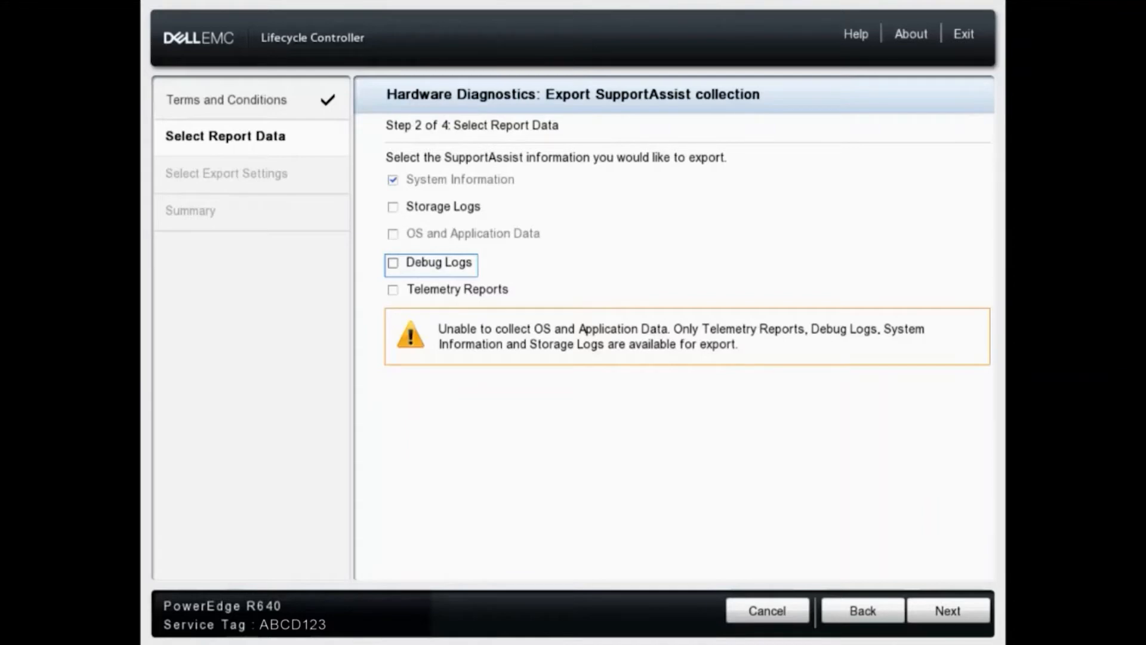
pyautogui.moveTo(442, 384)
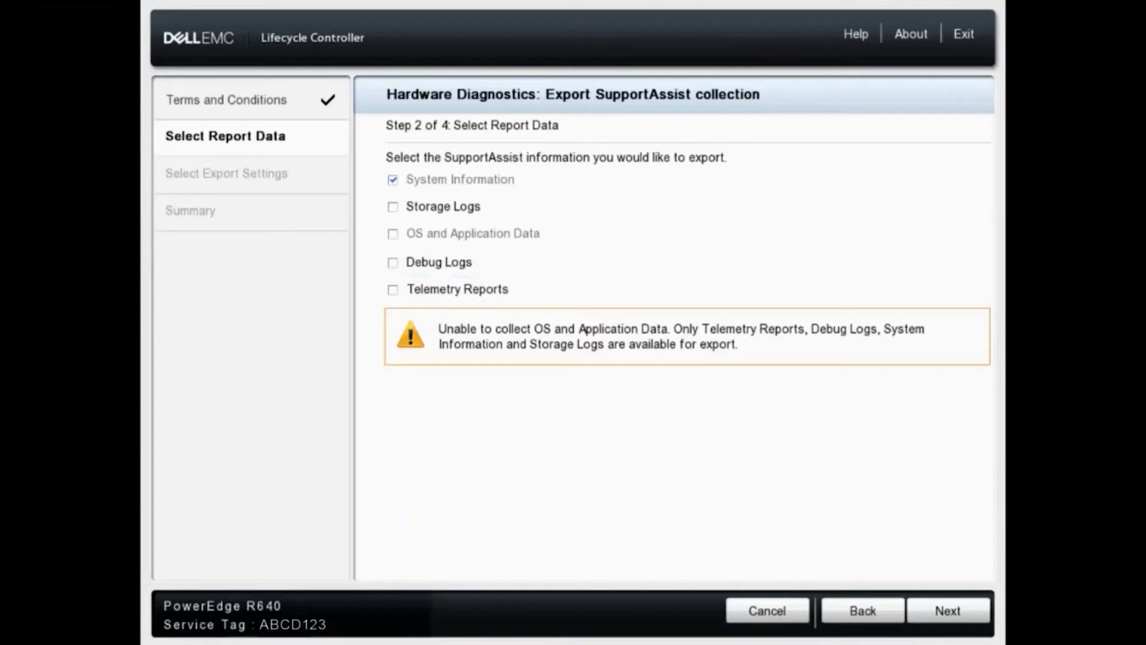
# Step: Leave only System Information checked and advance to the export settings step
pyautogui.click(947, 610)
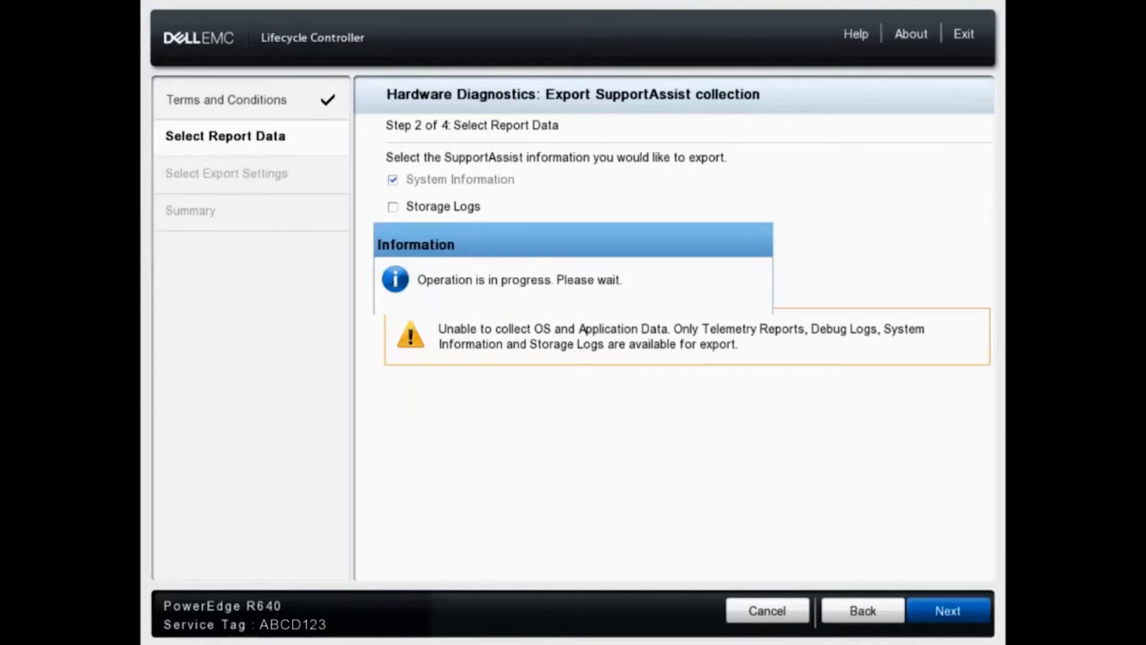
pyautogui.click(947, 610)
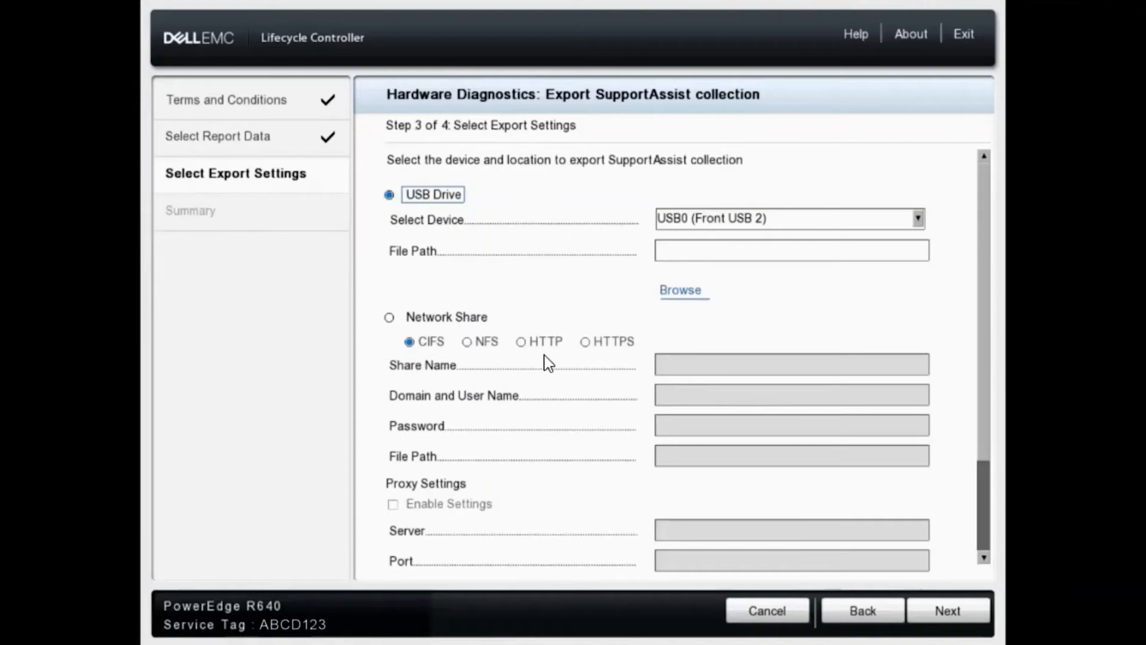
pyautogui.moveTo(627, 364)
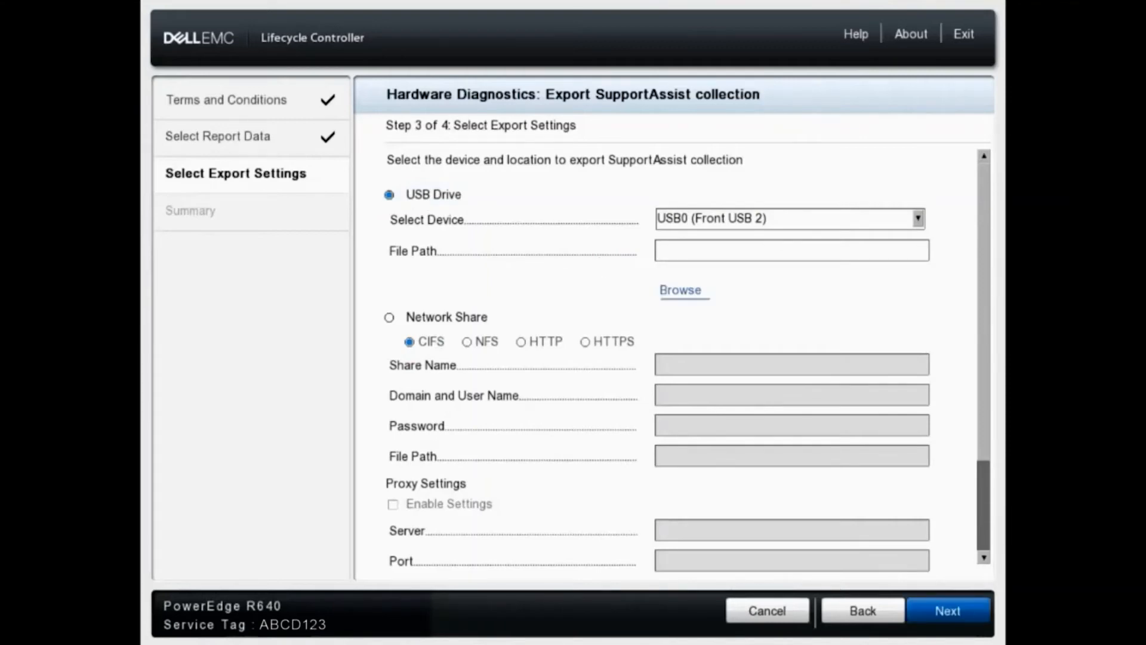
# Step: Finish from the Summary to export to the USB drive, then acknowledge the Success dialog
pyautogui.click(947, 610)
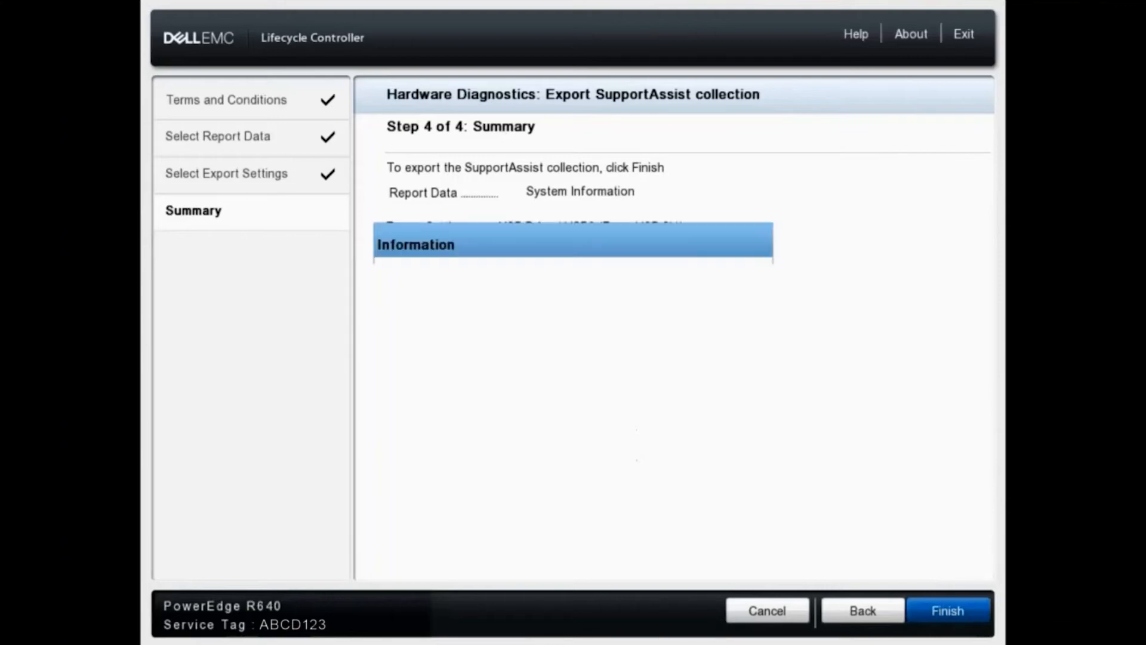
pyautogui.click(946, 610)
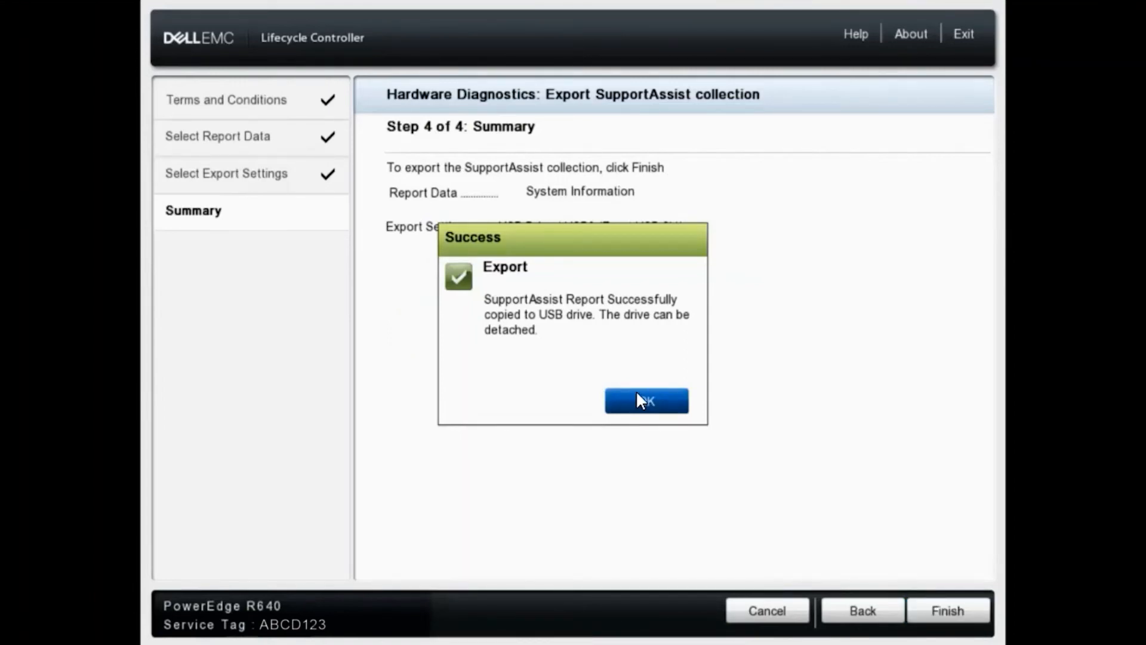
pyautogui.click(645, 401)
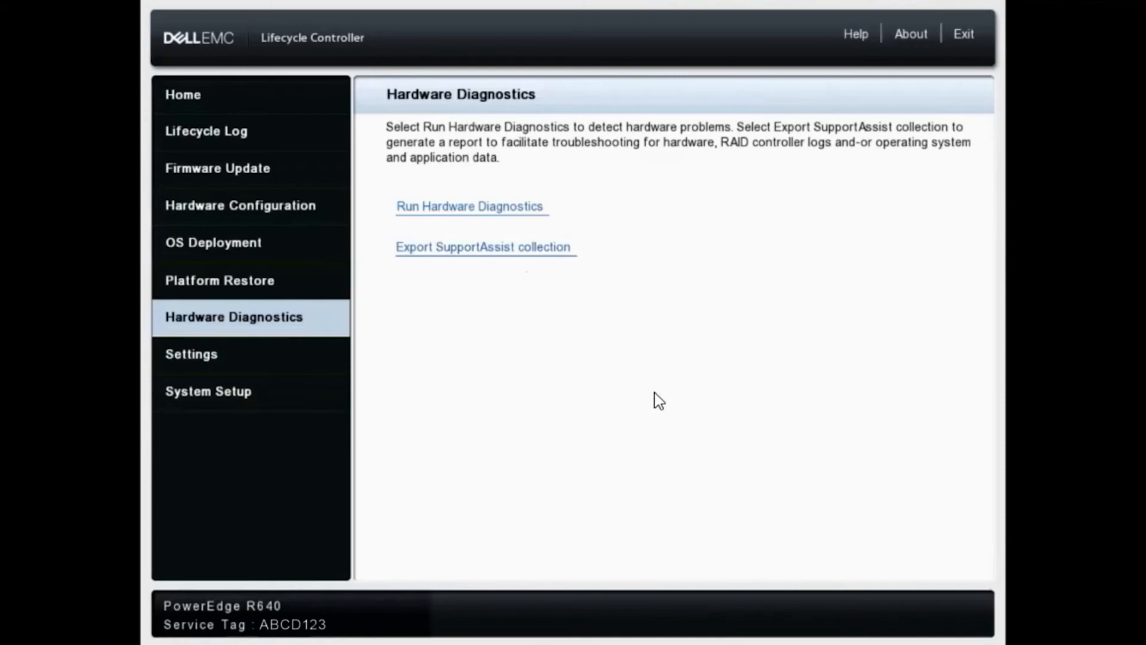
pyautogui.moveTo(649, 400)
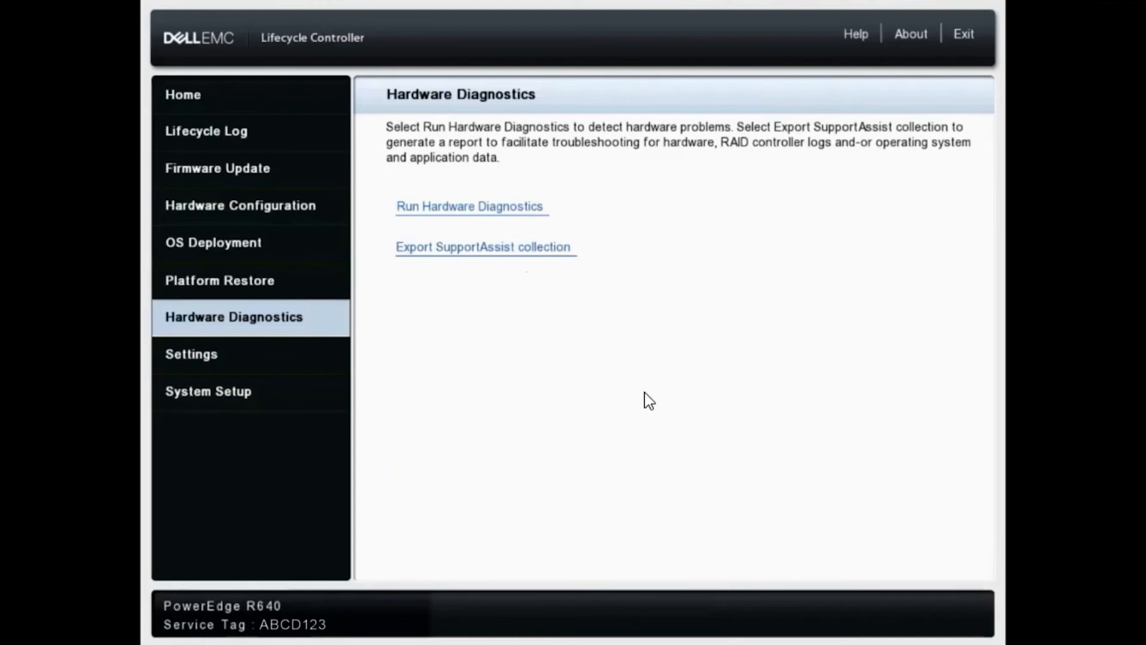
pyautogui.moveTo(687, 397)
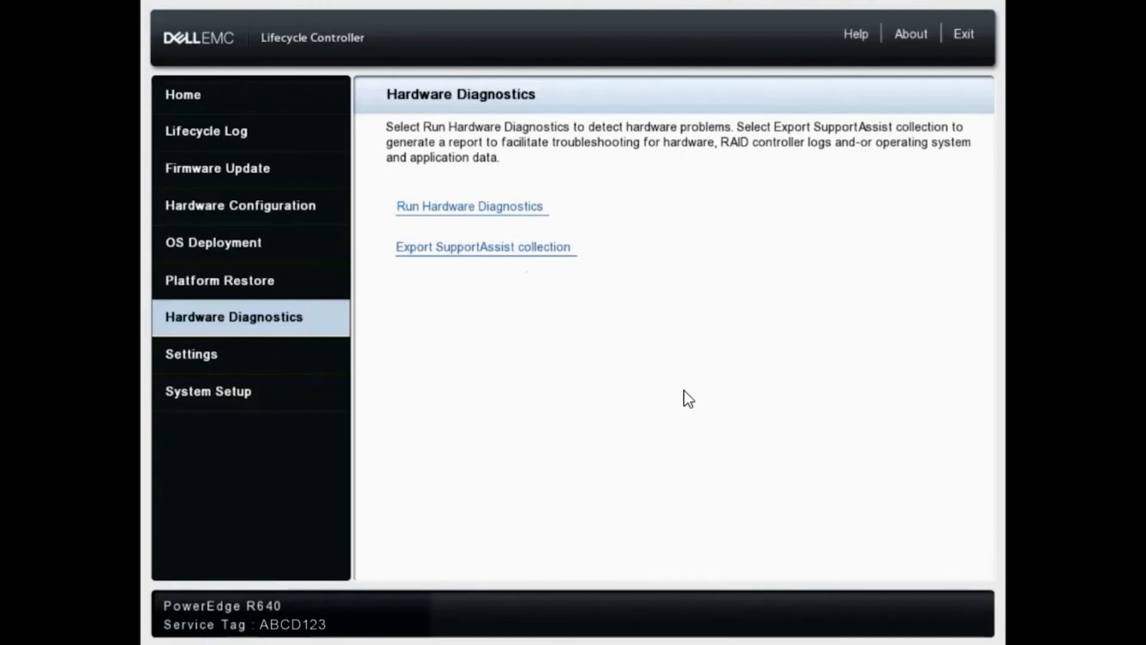